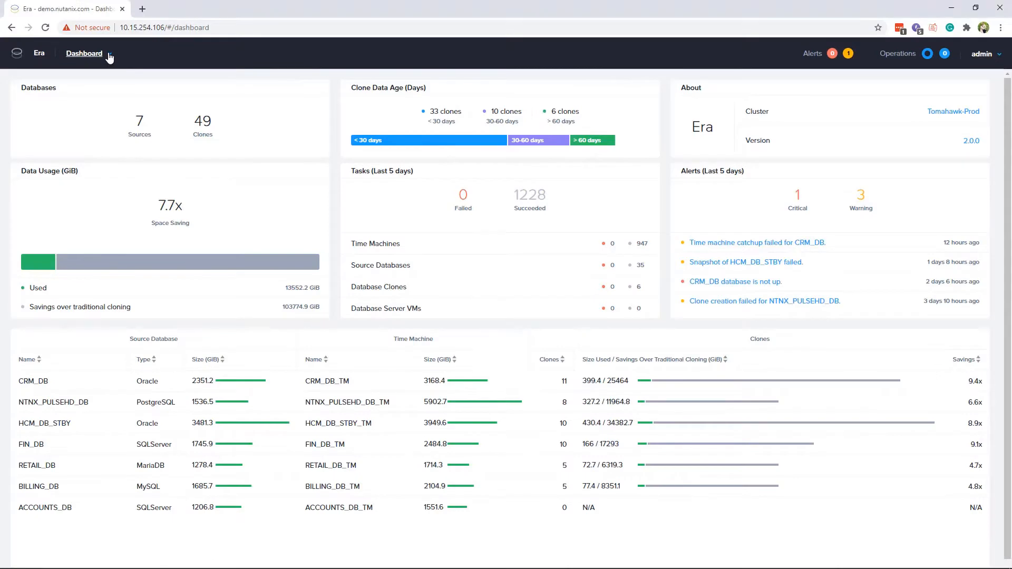
Step: Switch to the Databases section to view the Oracle source databases list
click(84, 54)
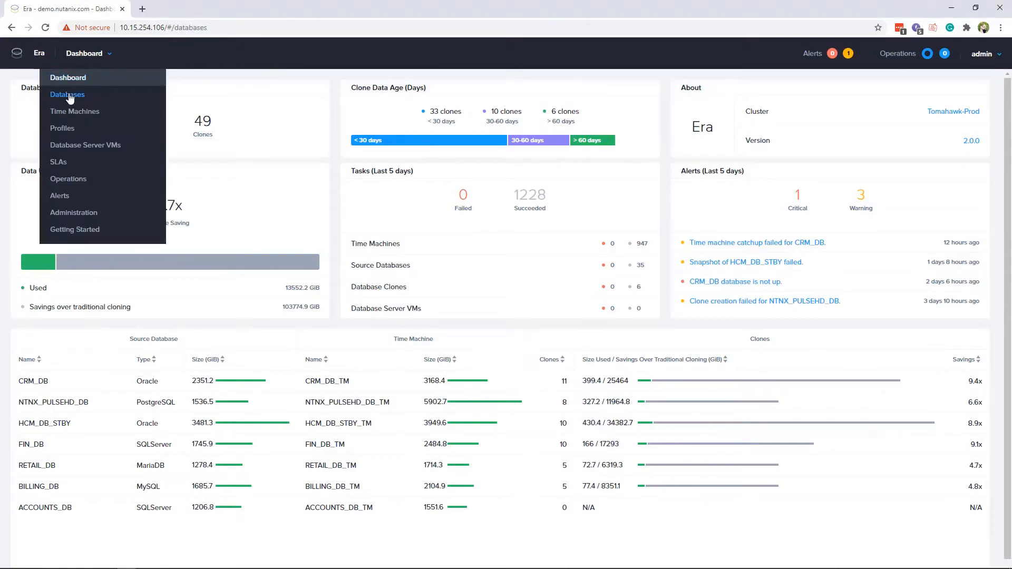
click(67, 95)
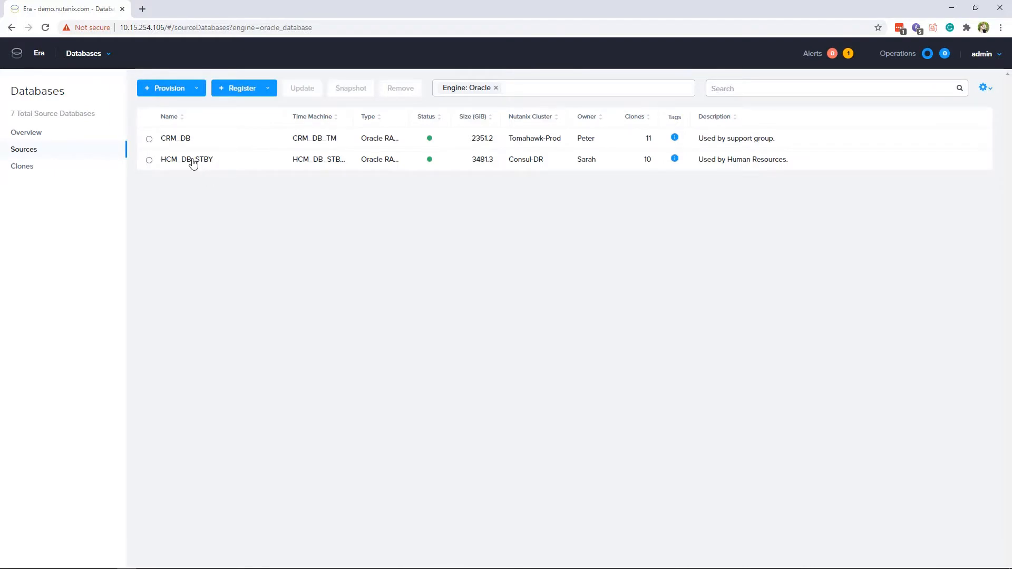
Step: Open the CRM_DB source database's detail page from the Sources table
click(175, 138)
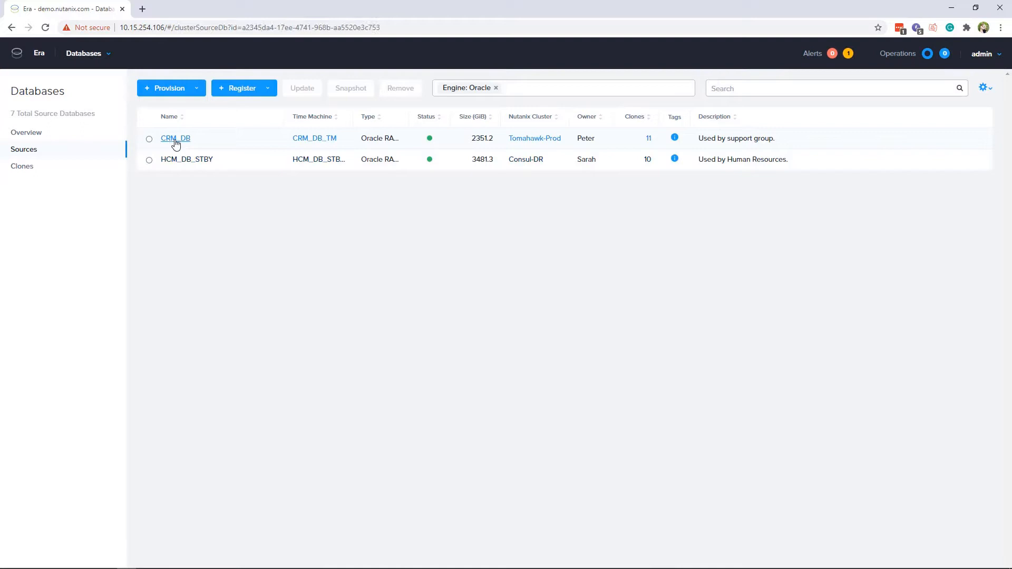
click(175, 138)
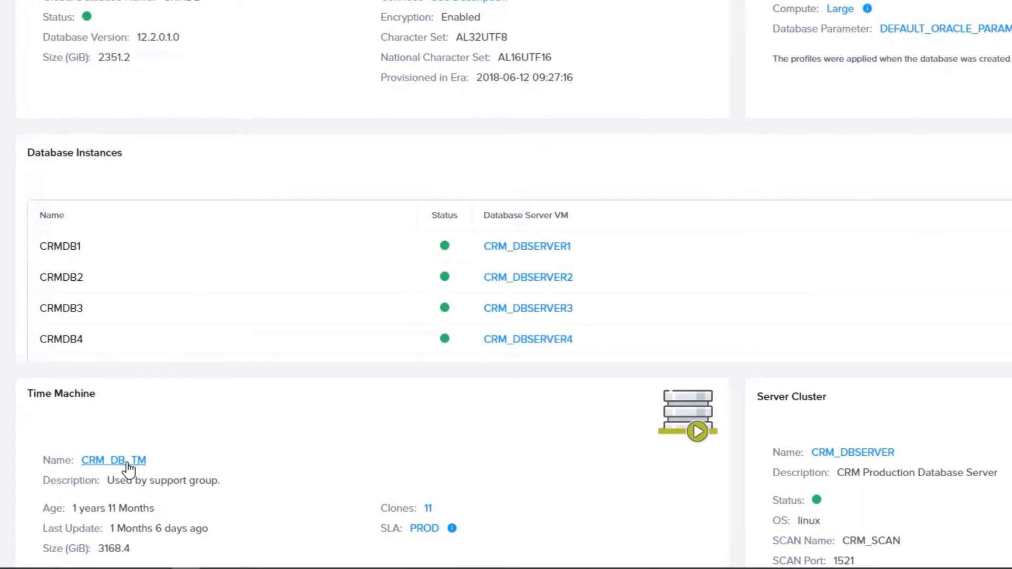
Step: Open the CRM_DB_TM time machine for the Mosaic-QA_Audit cluster and show its Actions menu
click(114, 460)
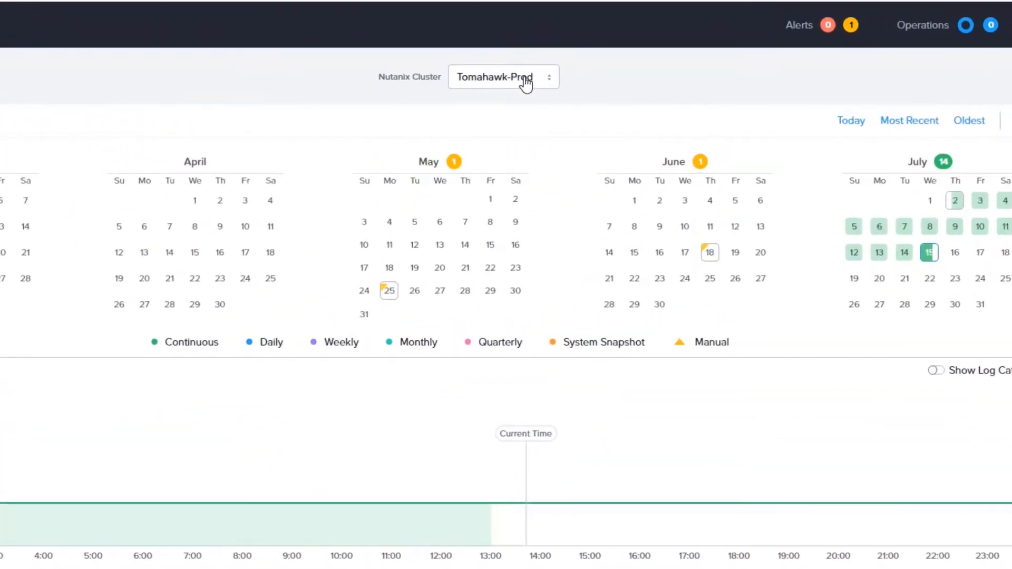
click(503, 77)
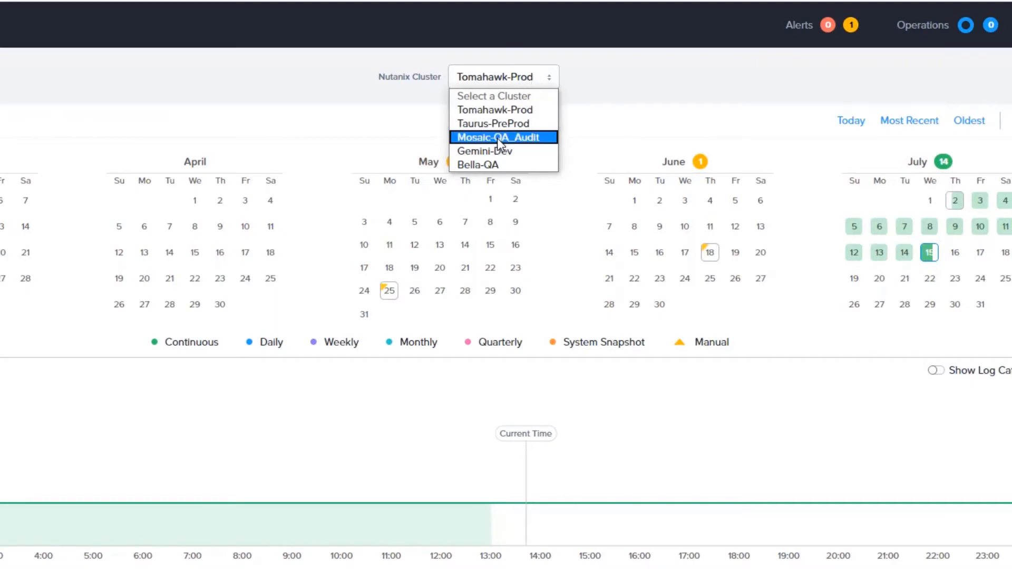
click(497, 137)
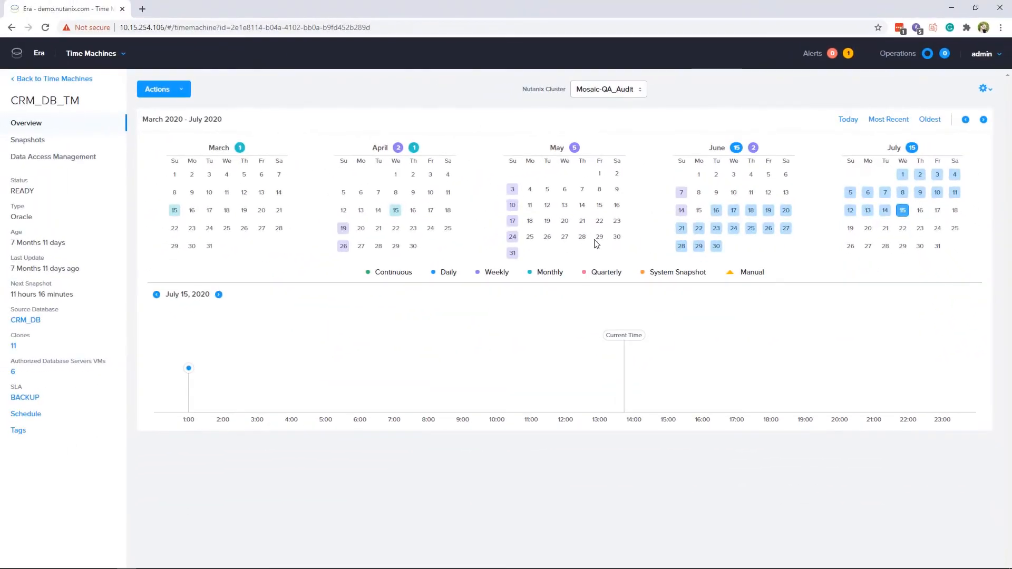
mouse_move(175, 112)
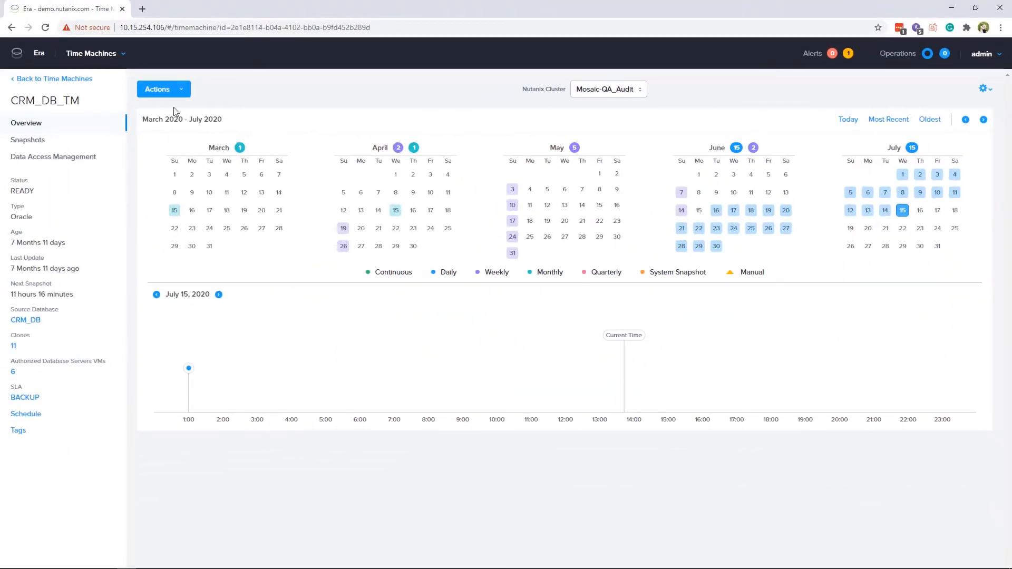
click(158, 89)
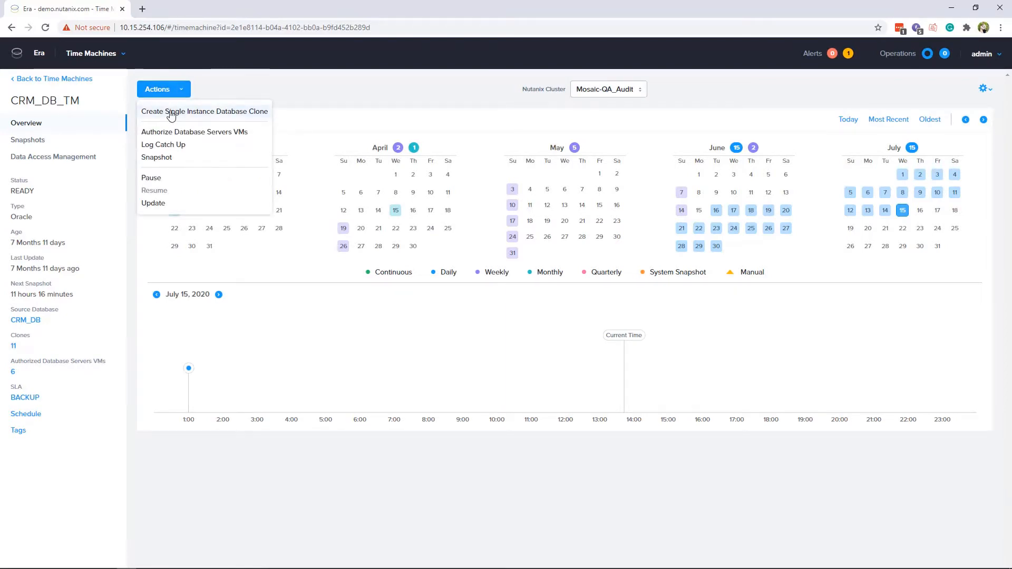
Step: Start a single-instance database clone from the July 15 era_auto_snapshot
click(204, 111)
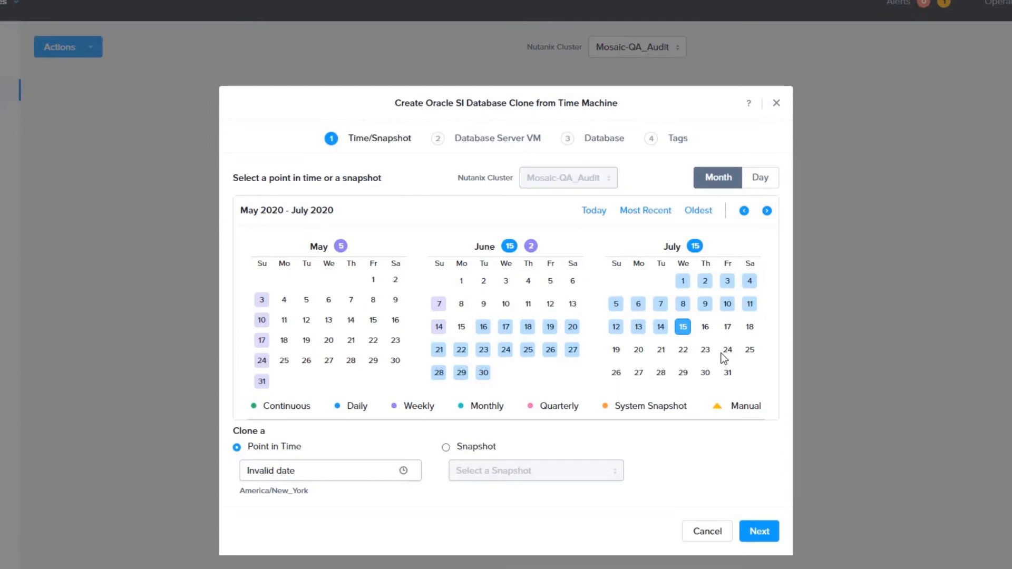
click(446, 447)
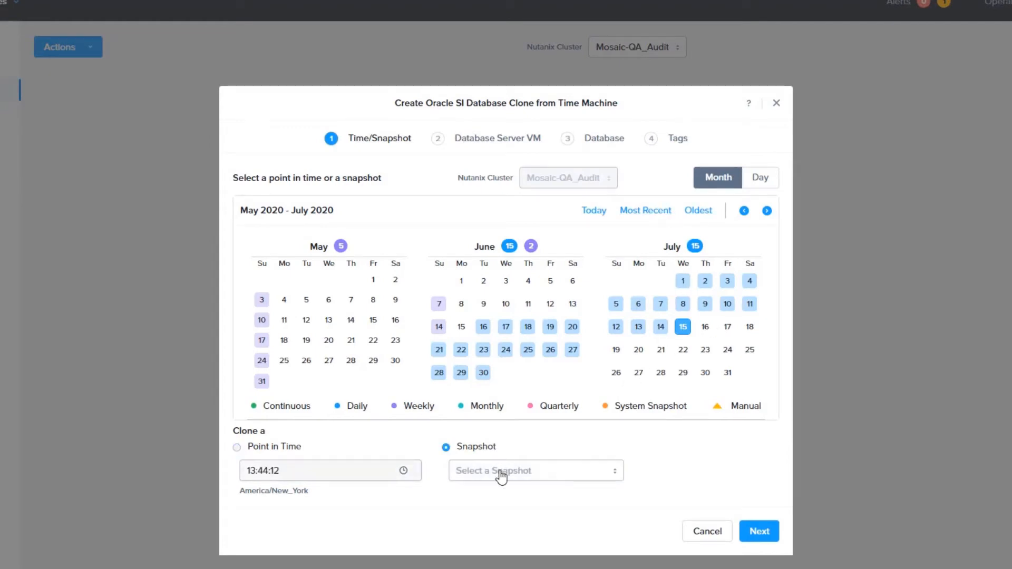
click(535, 471)
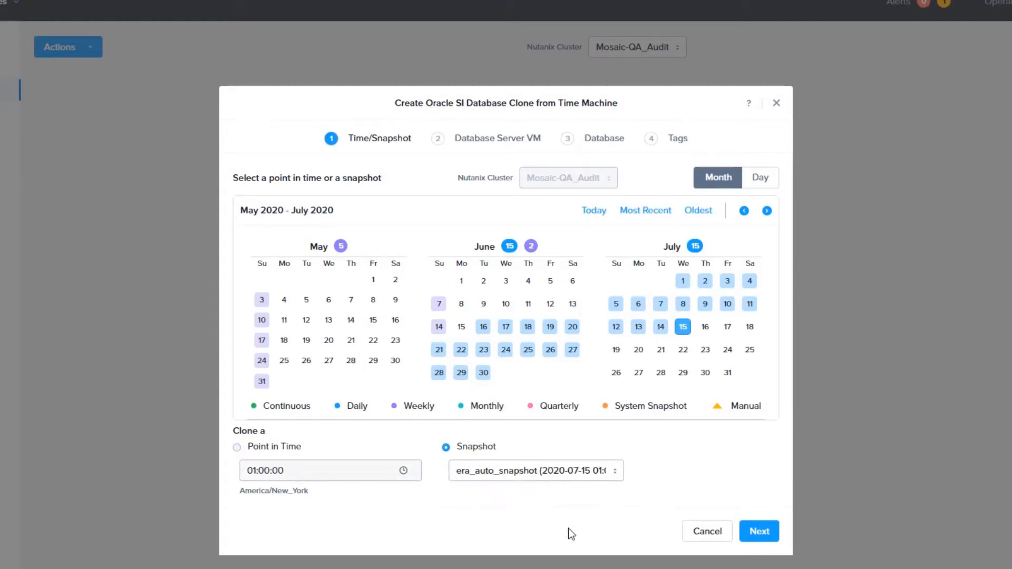
click(759, 531)
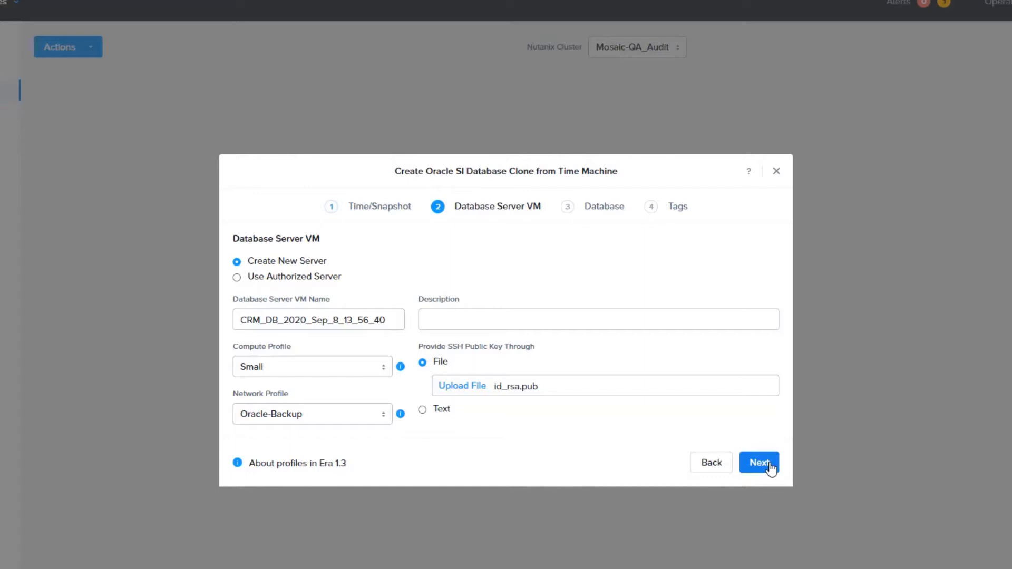
Step: Edit the clone's SID and enable 7-day data refresh and 30-day automatic removal
click(759, 462)
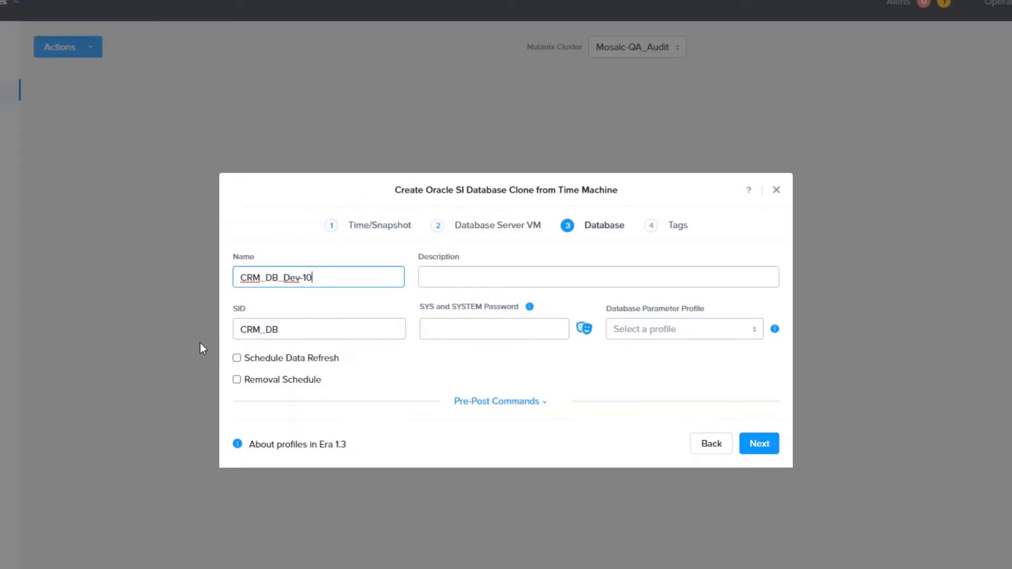
click(319, 329)
text(_Dev)
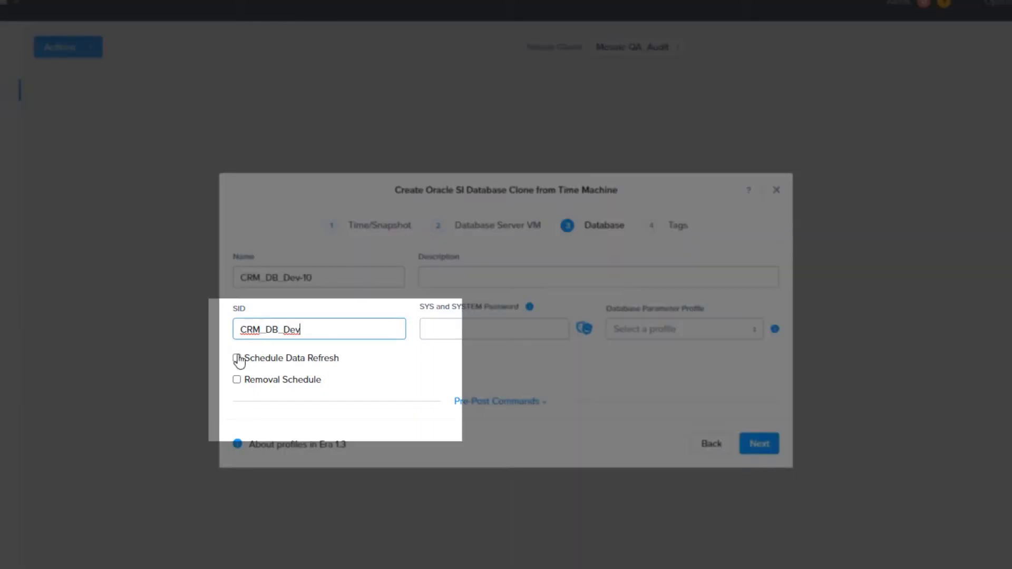
click(237, 358)
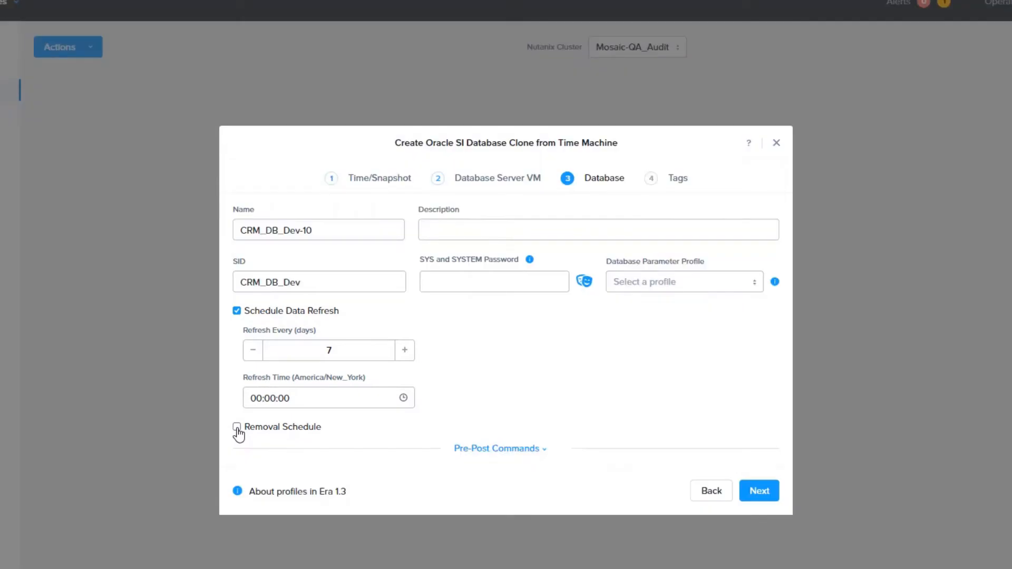
click(237, 427)
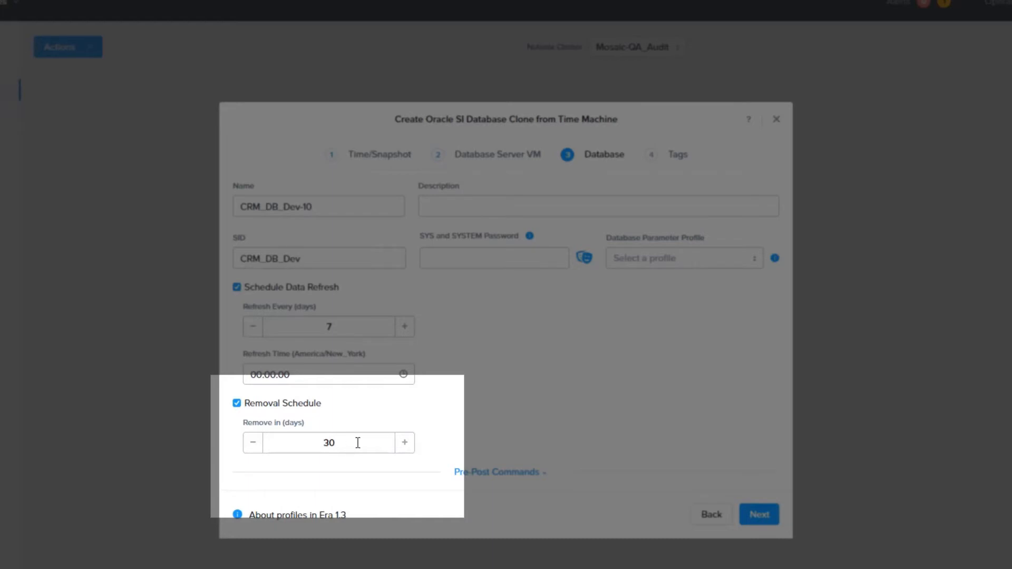
mouse_move(411, 292)
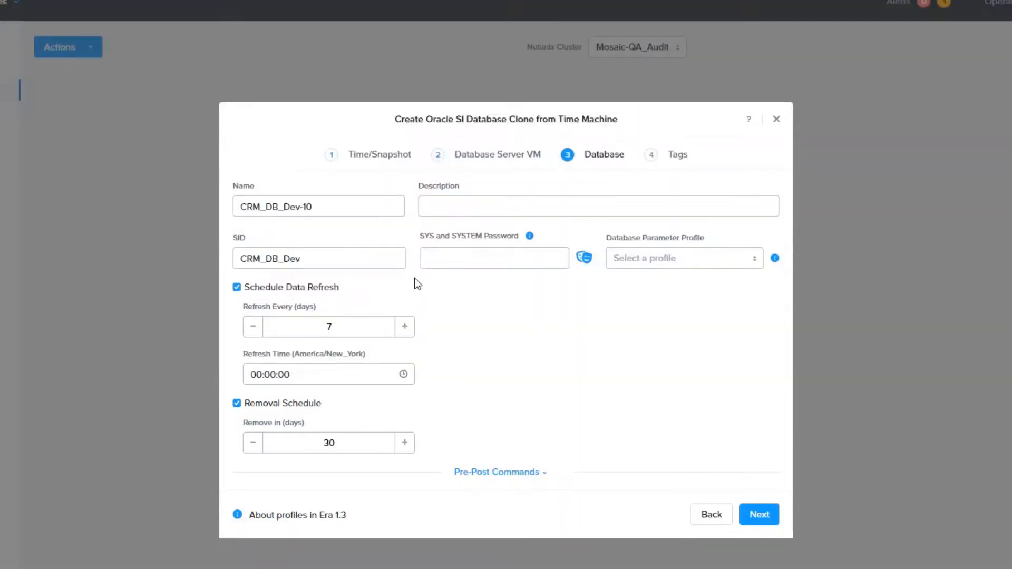
Step: Enter the SYS/SYSTEM password, choose the Oracle-OLTP parameter profile, and continue to Tags
text(•••)
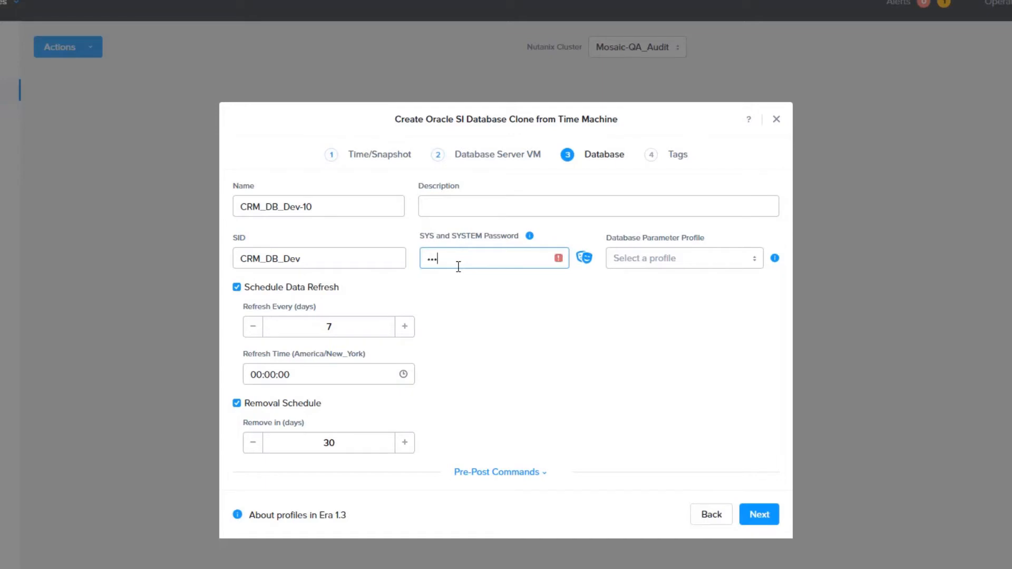
click(681, 259)
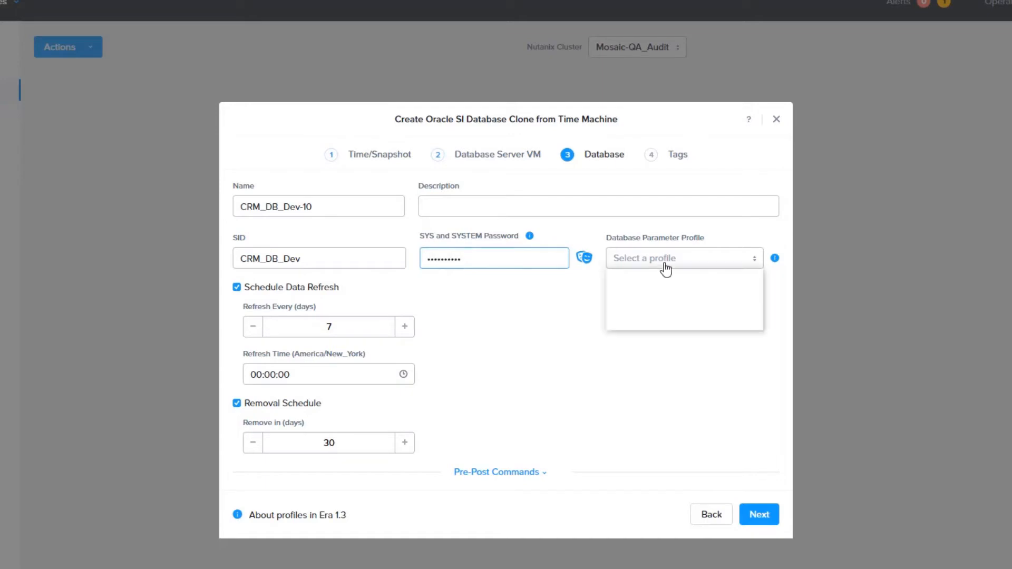
click(645, 268)
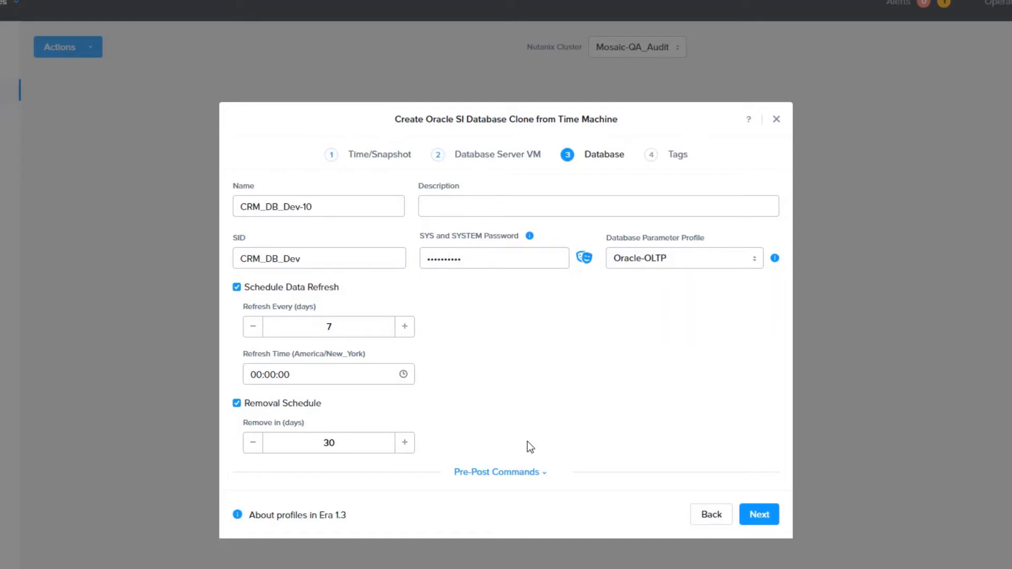
click(758, 515)
text(Dev Project N)
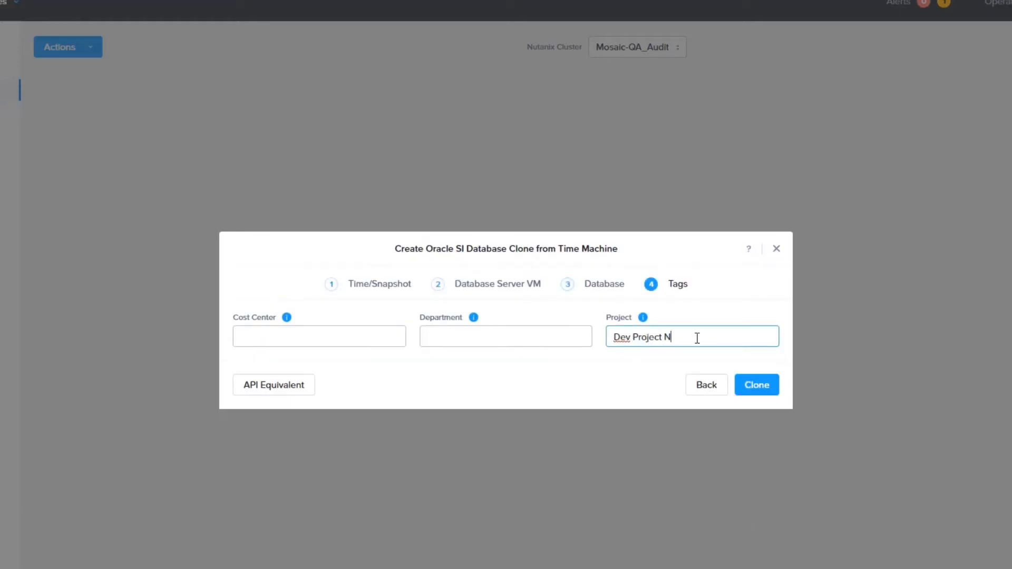
Step: Complete the 'Dev Project New Update' project tag, submit the clone, and track its operation
text(ew Update)
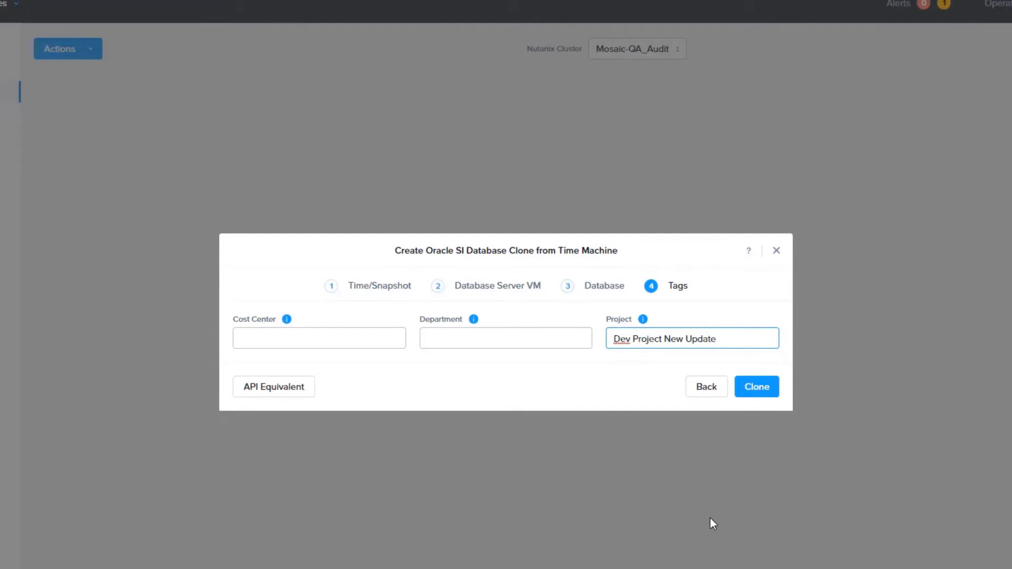
click(756, 386)
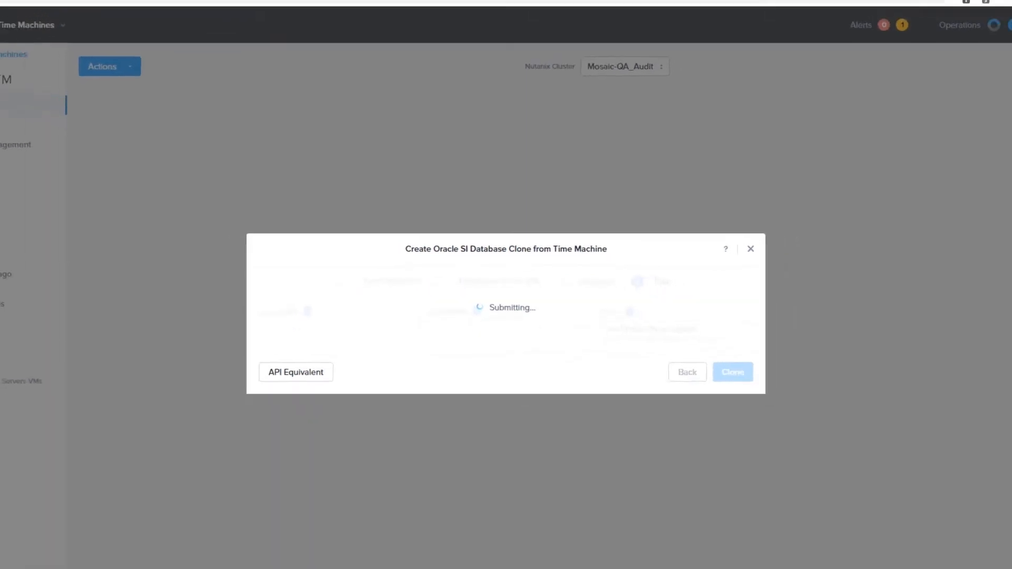
click(733, 372)
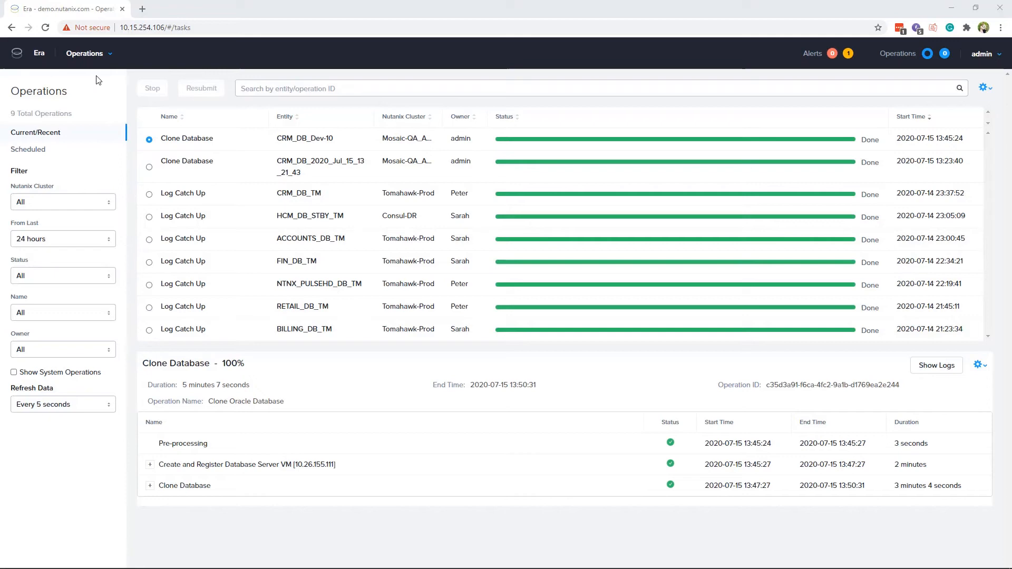
Step: Go to Databases and show the Clones list containing CRM_DB_Dev-10
click(89, 52)
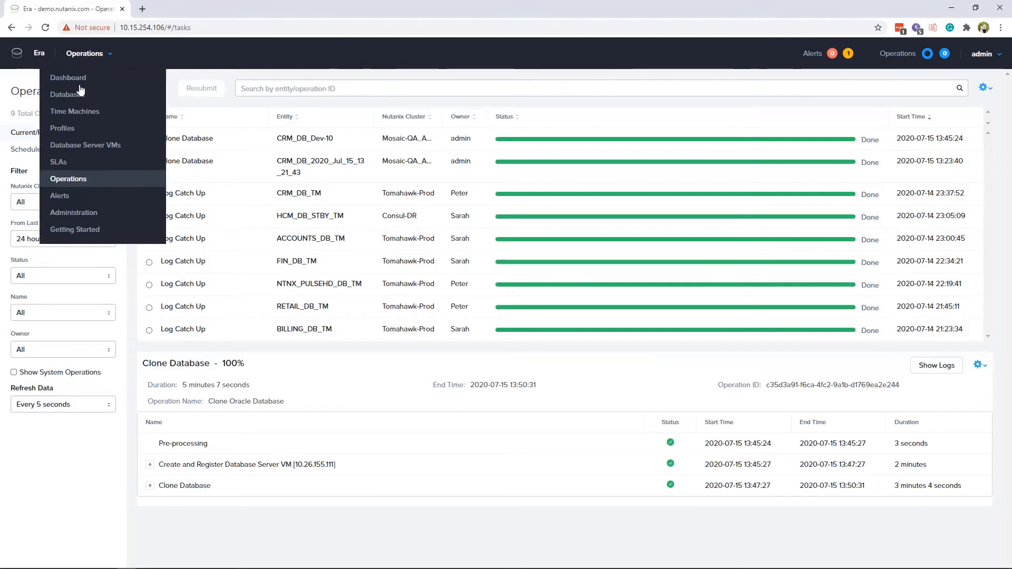
click(64, 95)
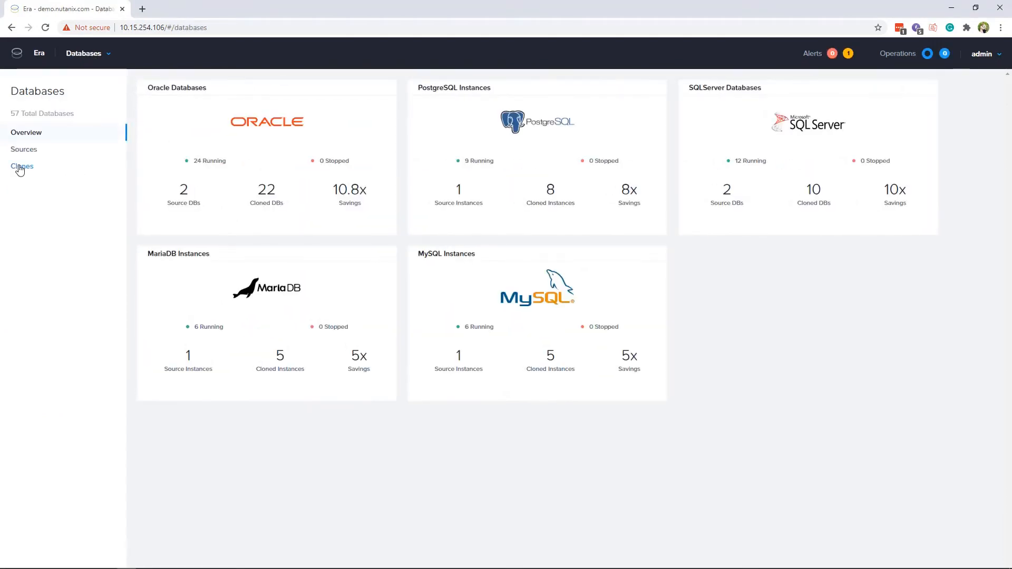
click(22, 166)
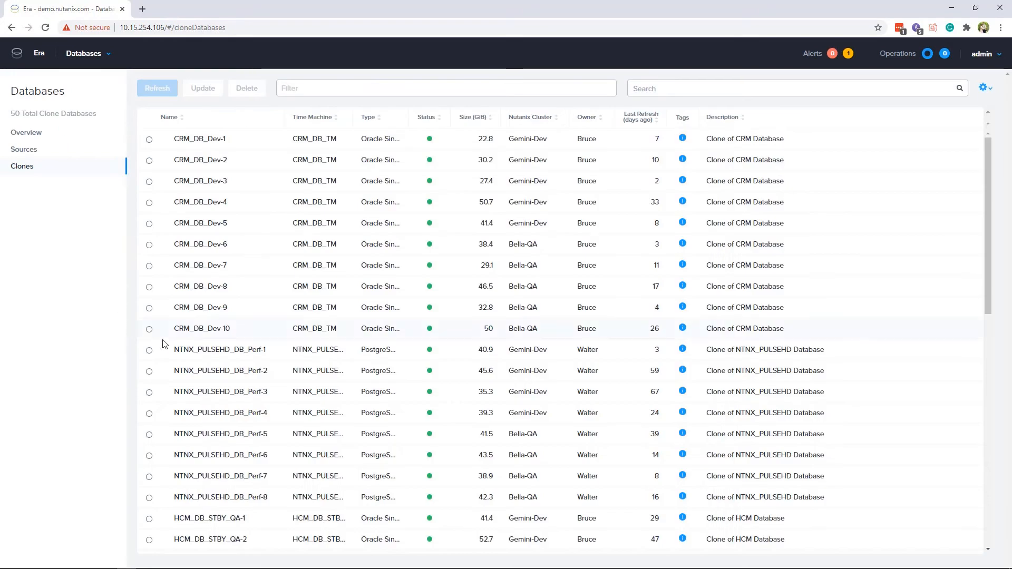
mouse_move(201, 332)
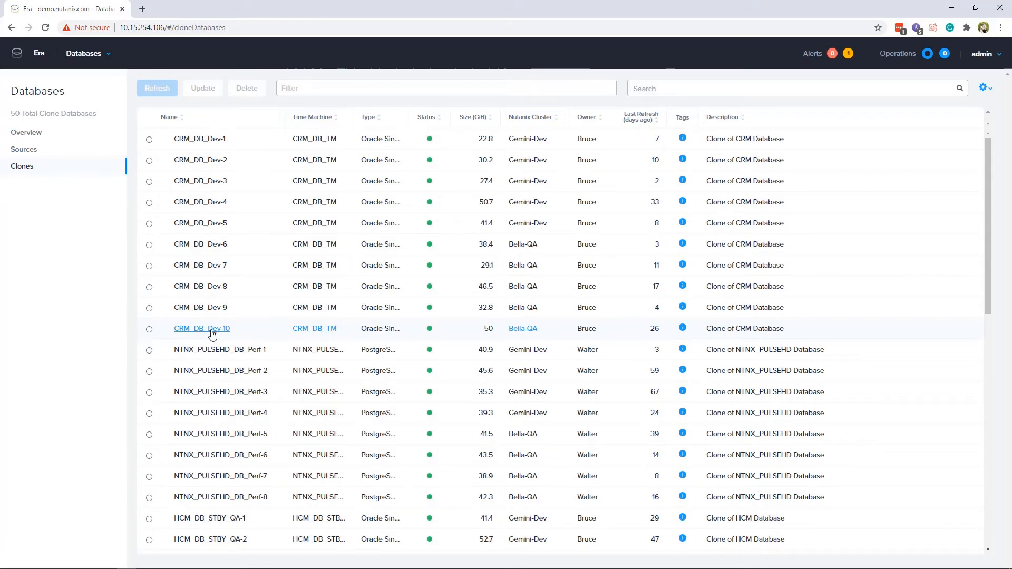
Step: Open CRM_DB_Dev-10's details and bring up its Refresh Database dialog
click(202, 328)
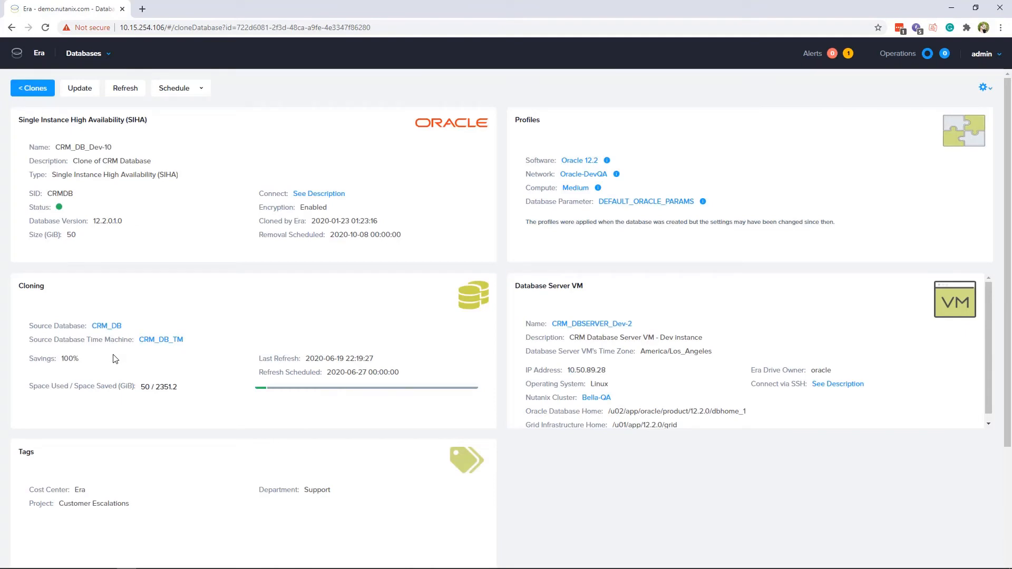
mouse_move(176, 317)
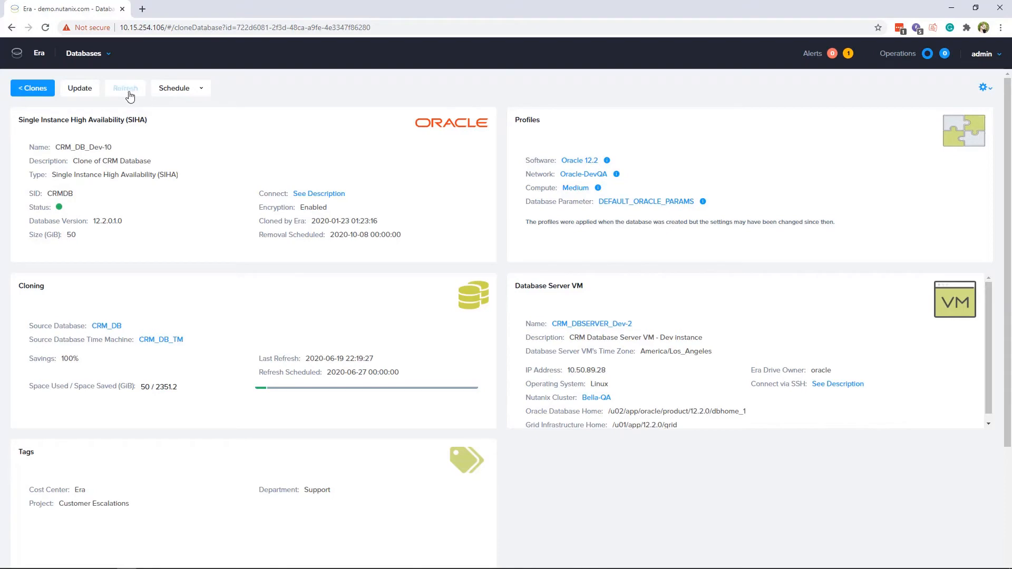
click(125, 88)
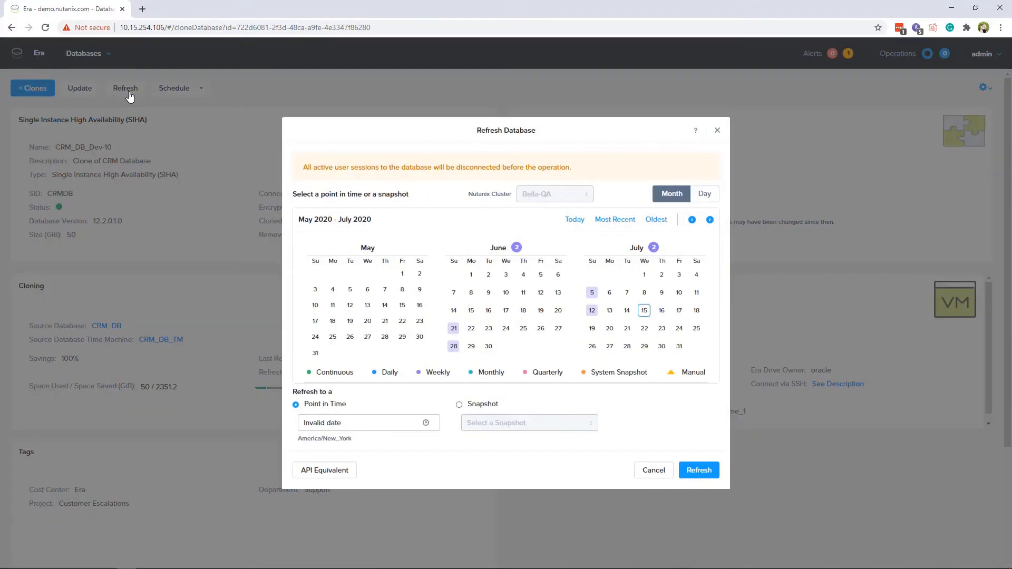
mouse_move(539, 437)
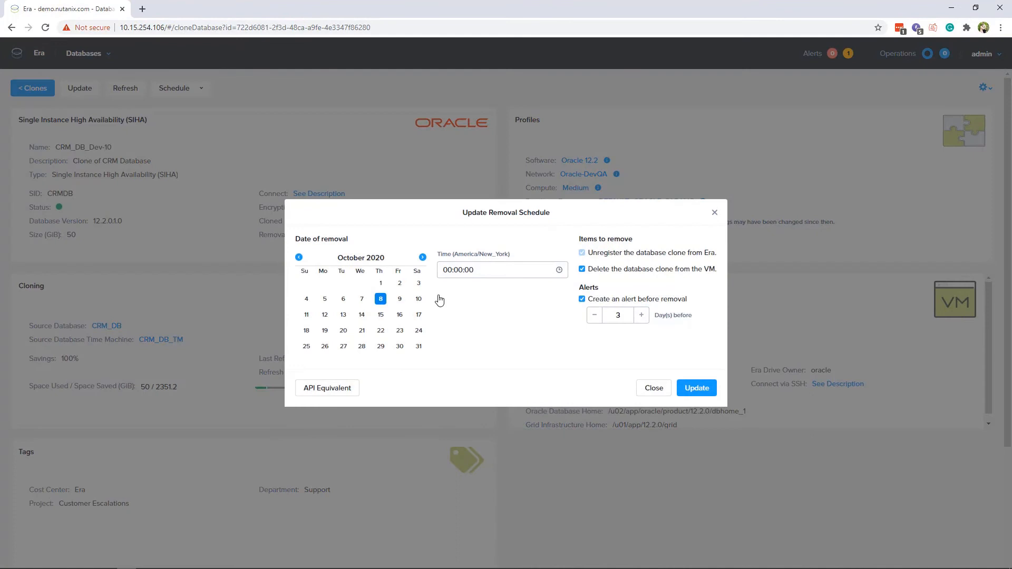
mouse_move(653, 388)
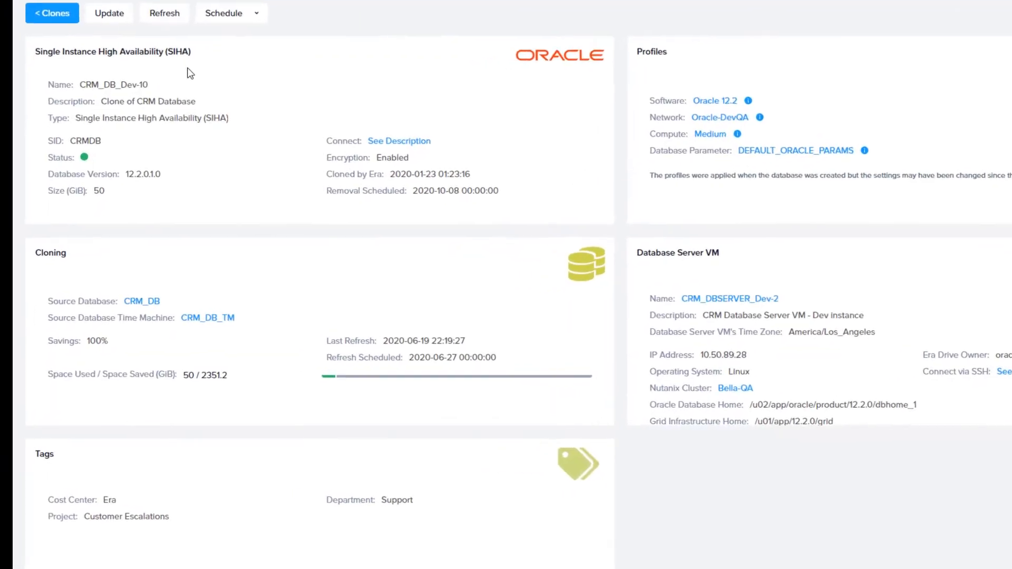
Step: Return to the main Era dashboard showing 7 source databases and 48 clones
scroll(down, 3)
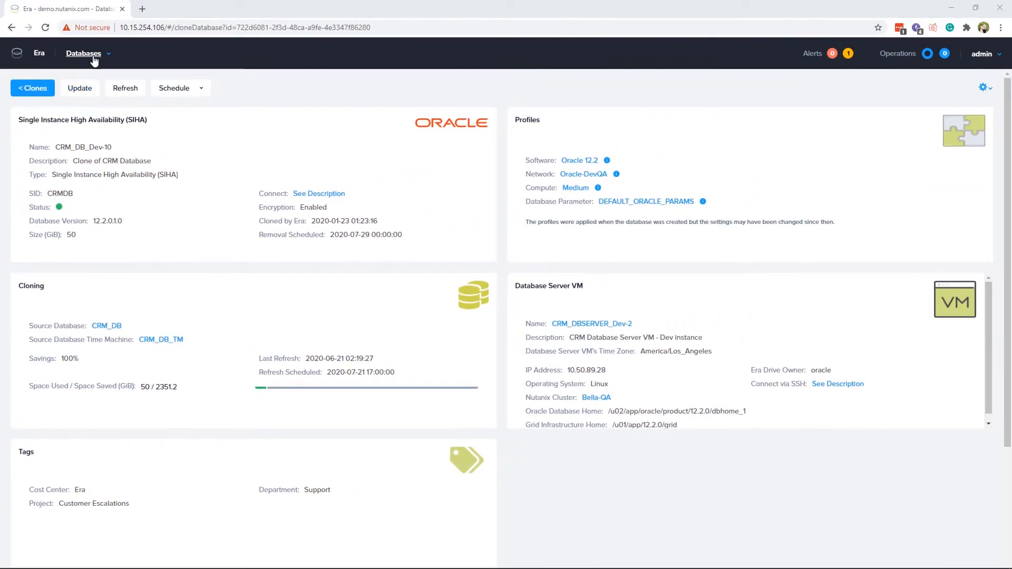
click(84, 53)
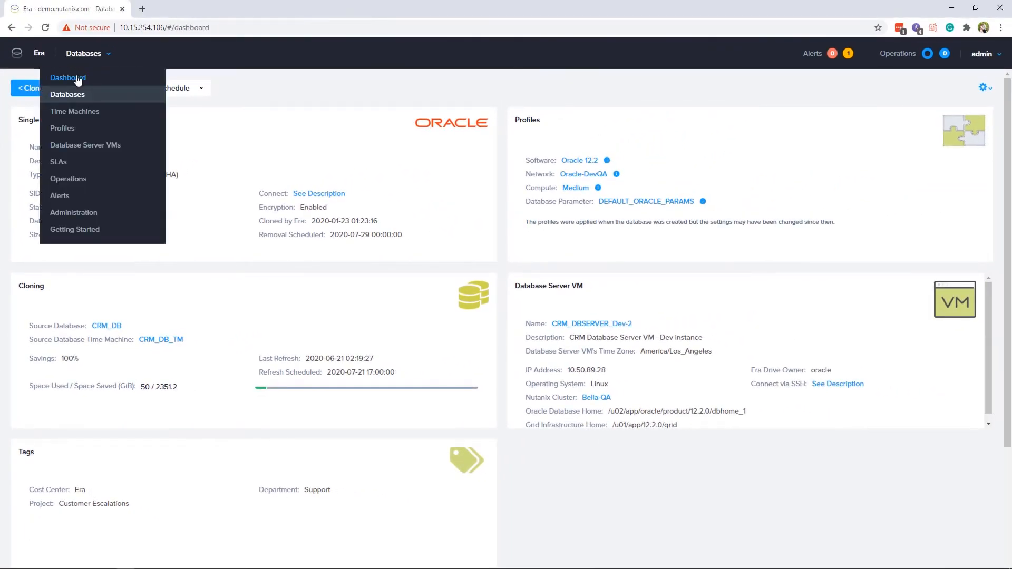
click(66, 77)
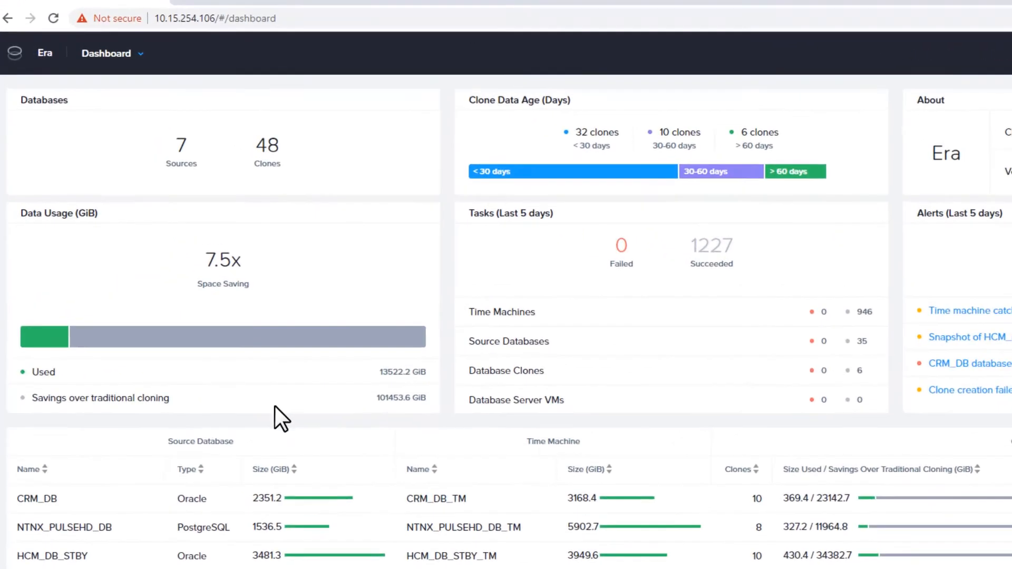